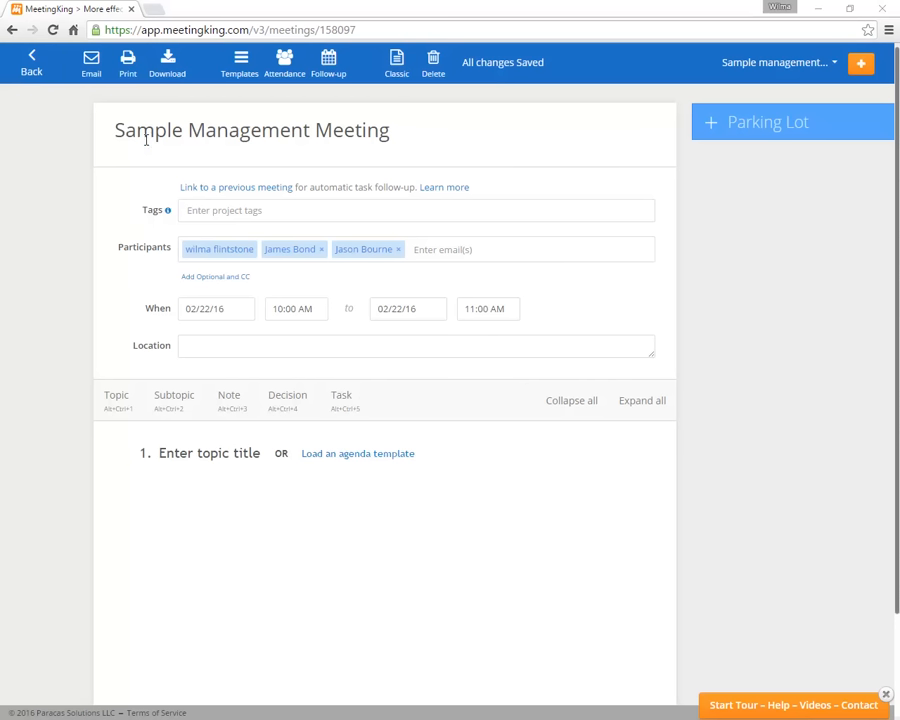
pyautogui.moveTo(236, 328)
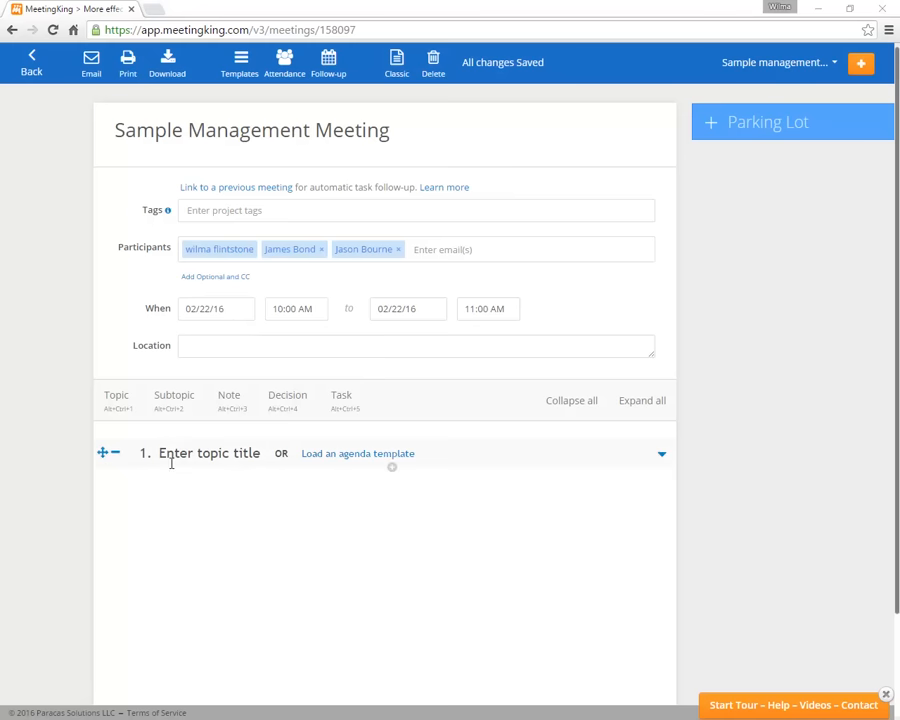
pyautogui.moveTo(168, 460)
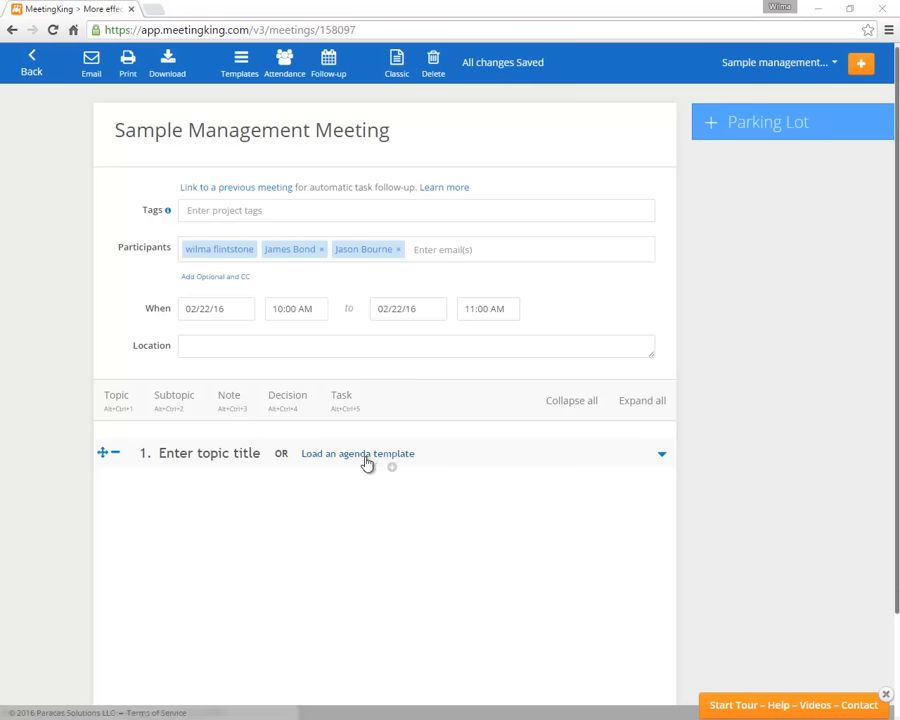
# - Load the 'Management team meeting' template, adding Update on sales, Marketing campaigns and HR issues topics
pyautogui.click(356, 452)
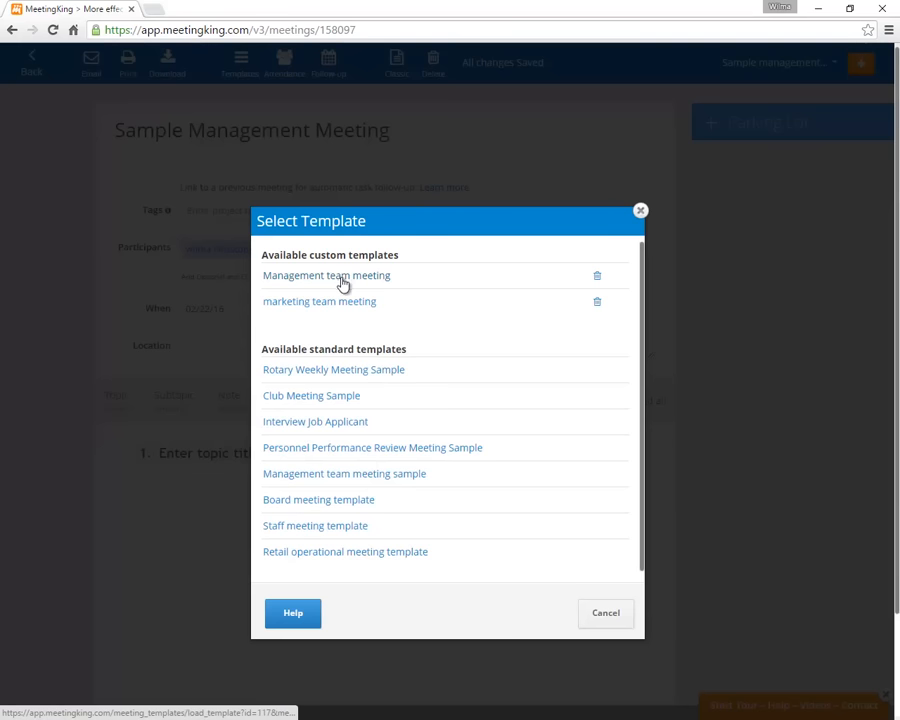
pyautogui.click(328, 276)
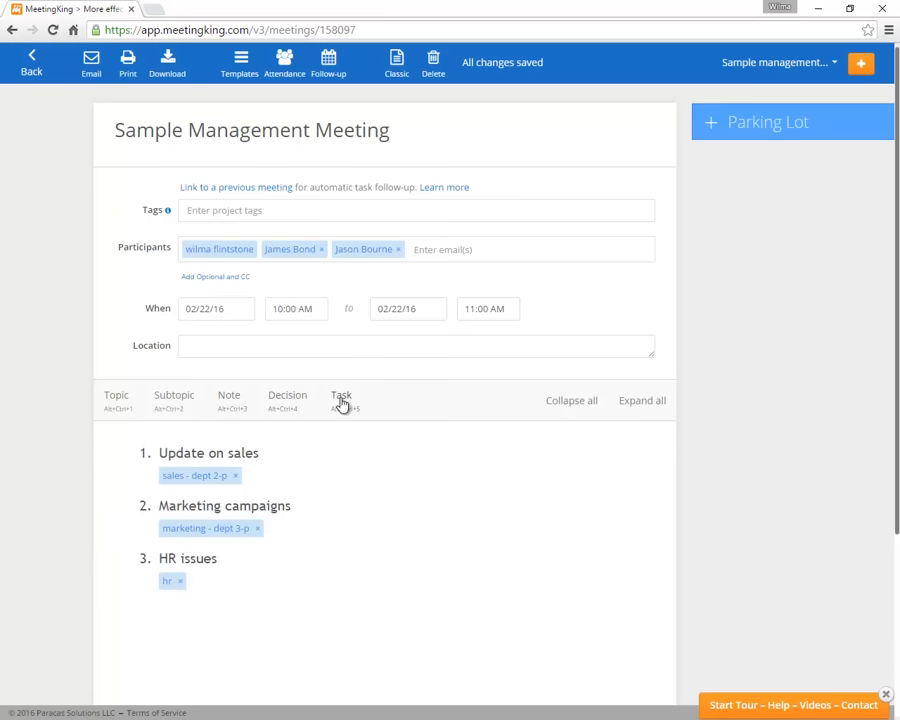
# - Under Update on sales, record the note 'this is a note' and the decision 'We need MeetingKing'
pyautogui.click(208, 452)
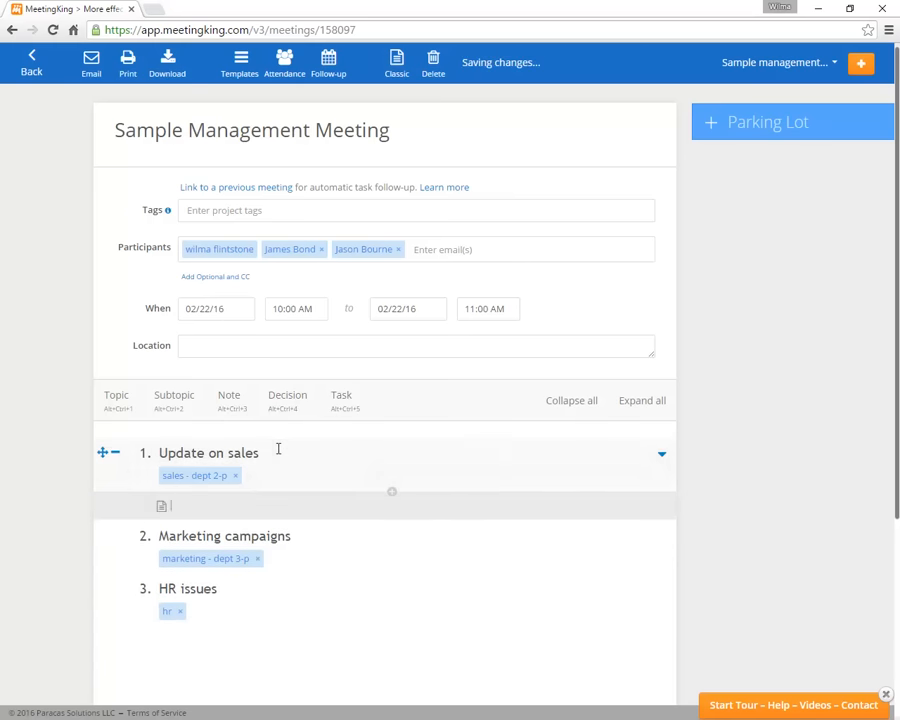
pyautogui.write('this is a note')
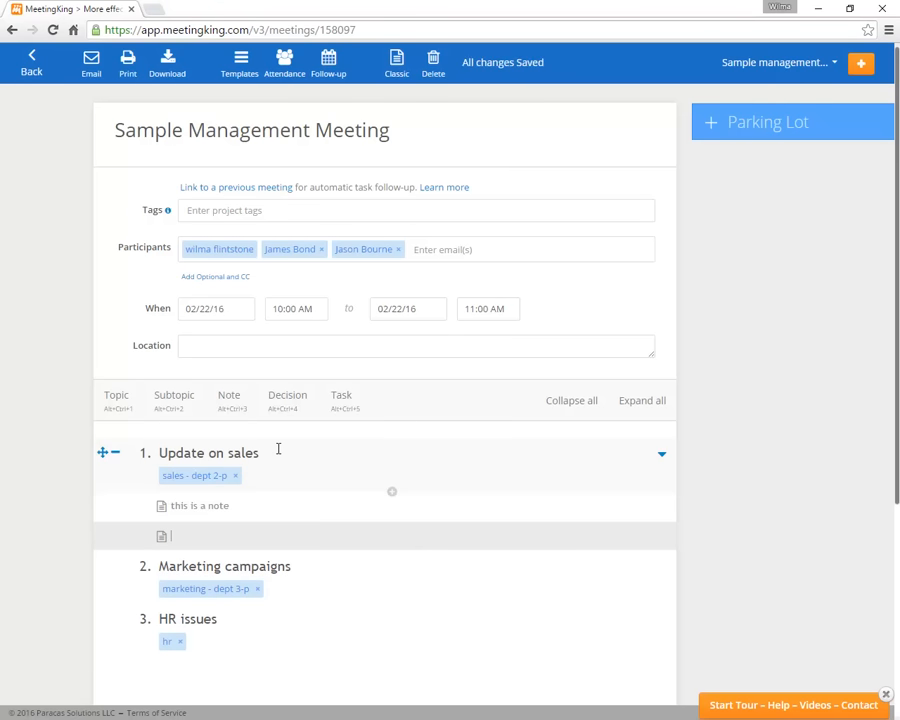
pyautogui.write('We need M')
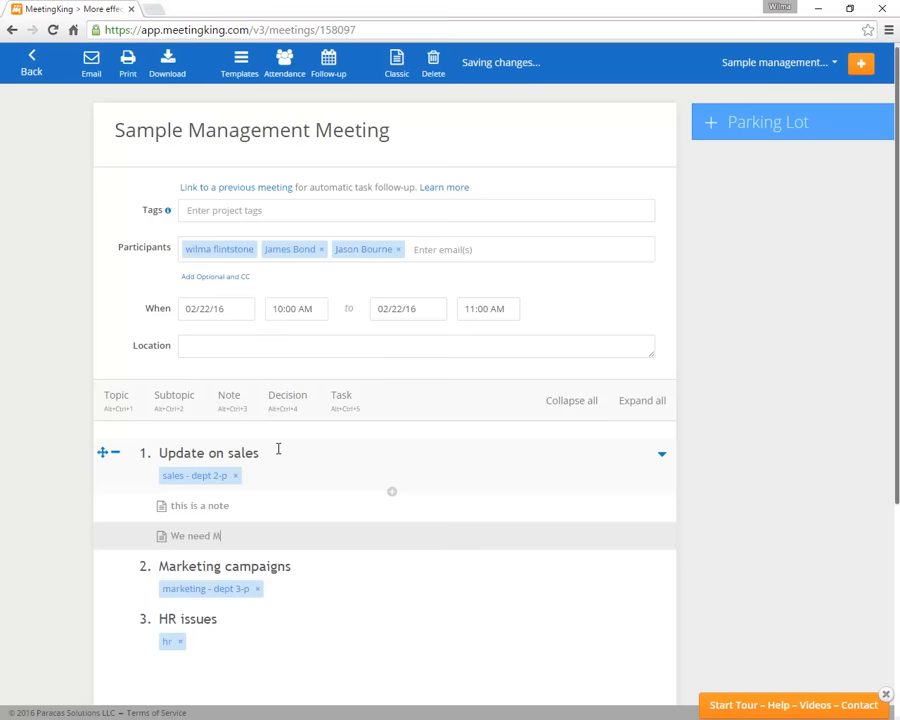
pyautogui.write('eetingKing')
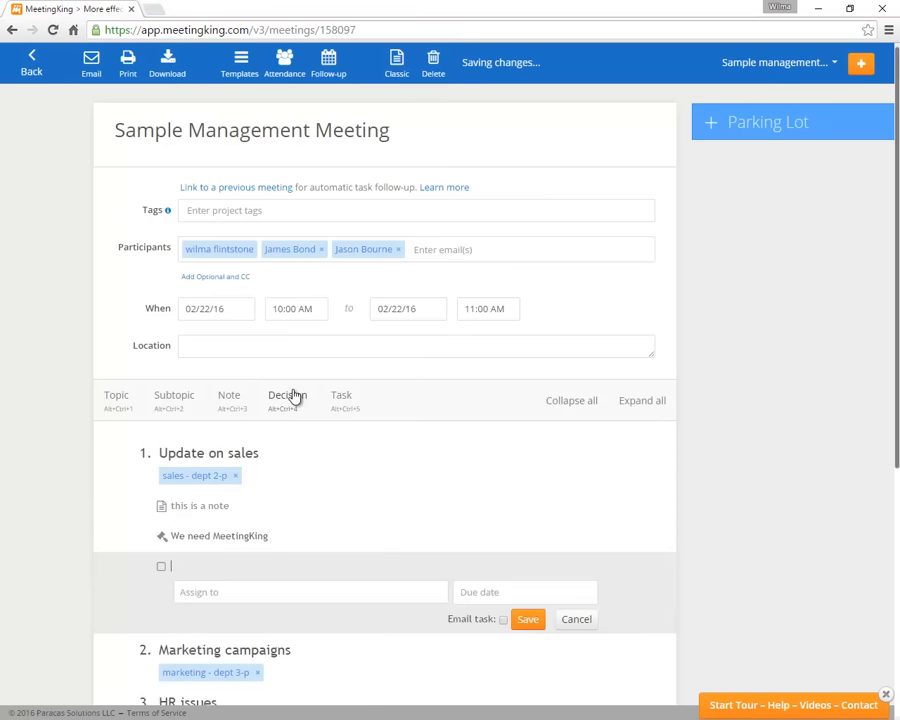
# - Save the task 'Sign up for MeetingKing' for James Bond, due 02/22/16, with email notification
pyautogui.write('S')
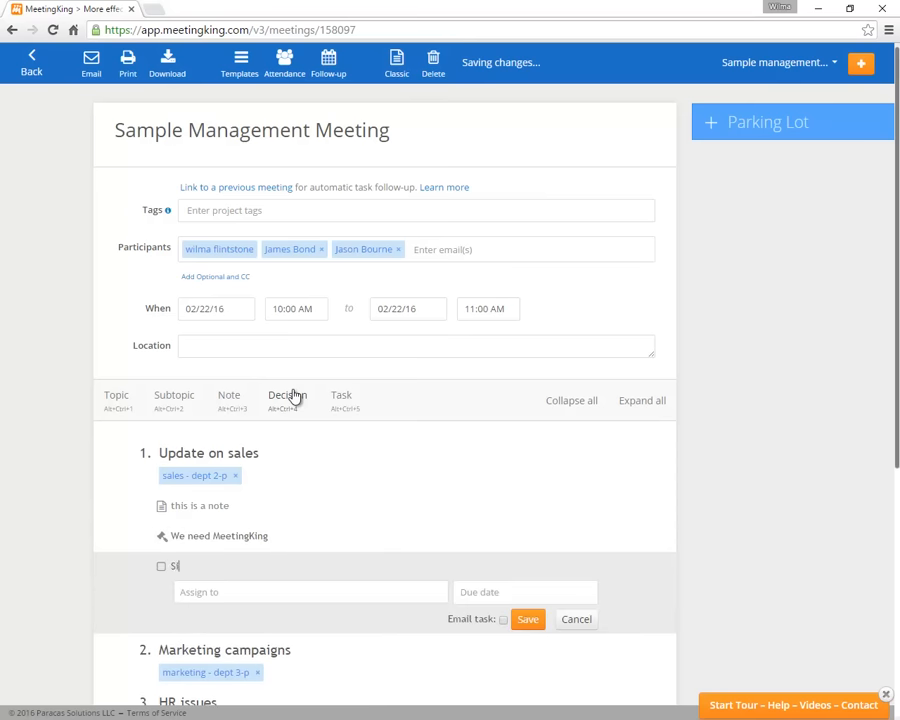
pyautogui.write('ign up for')
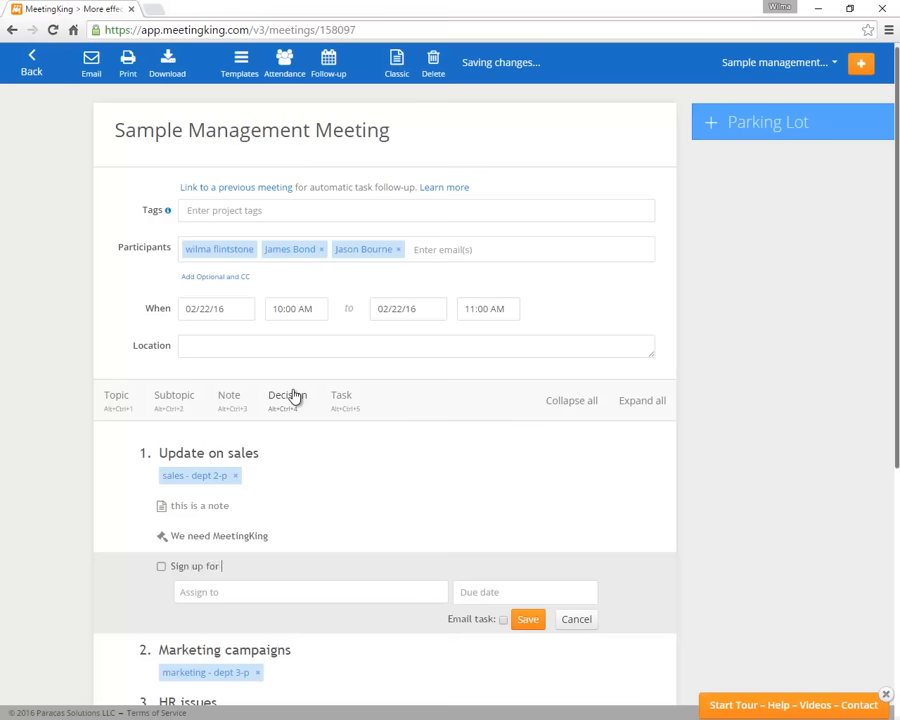
pyautogui.write('MeetingKing')
pyautogui.click(310, 592)
pyautogui.write('James Bond')
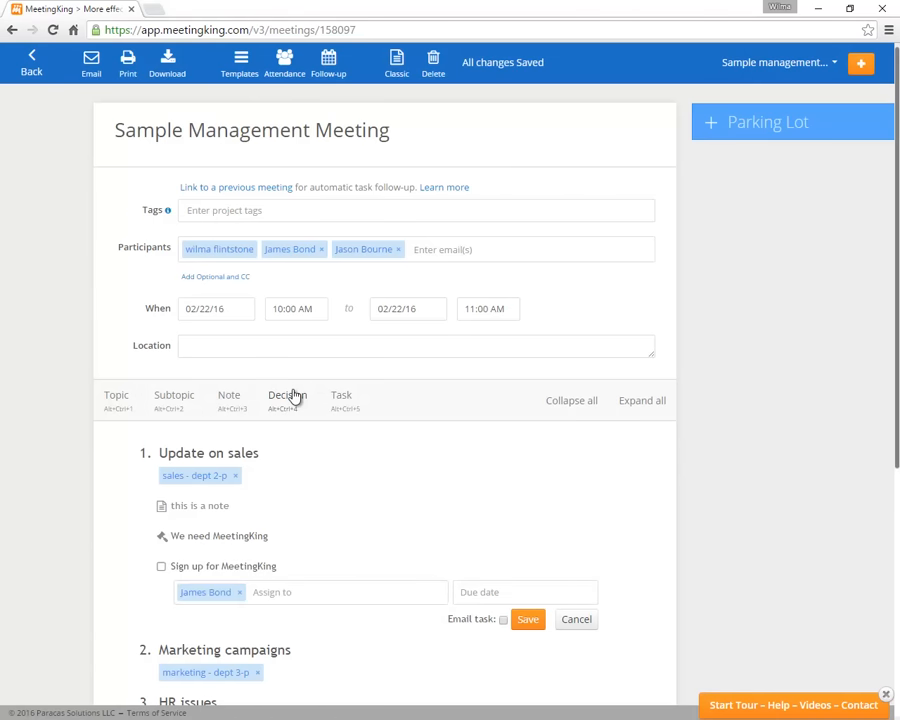
pyautogui.click(524, 592)
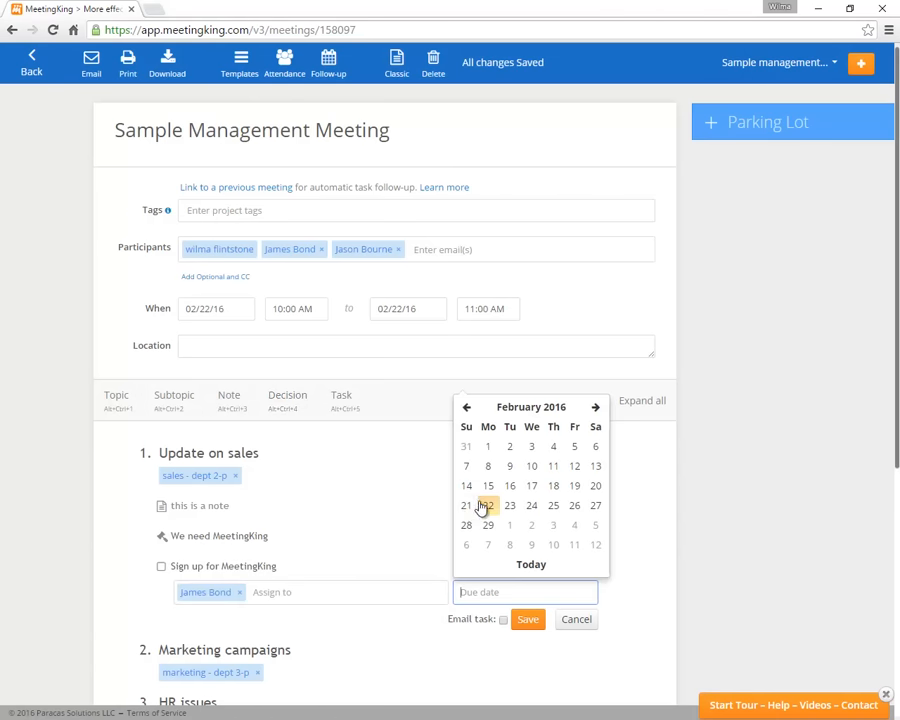
pyautogui.click(488, 504)
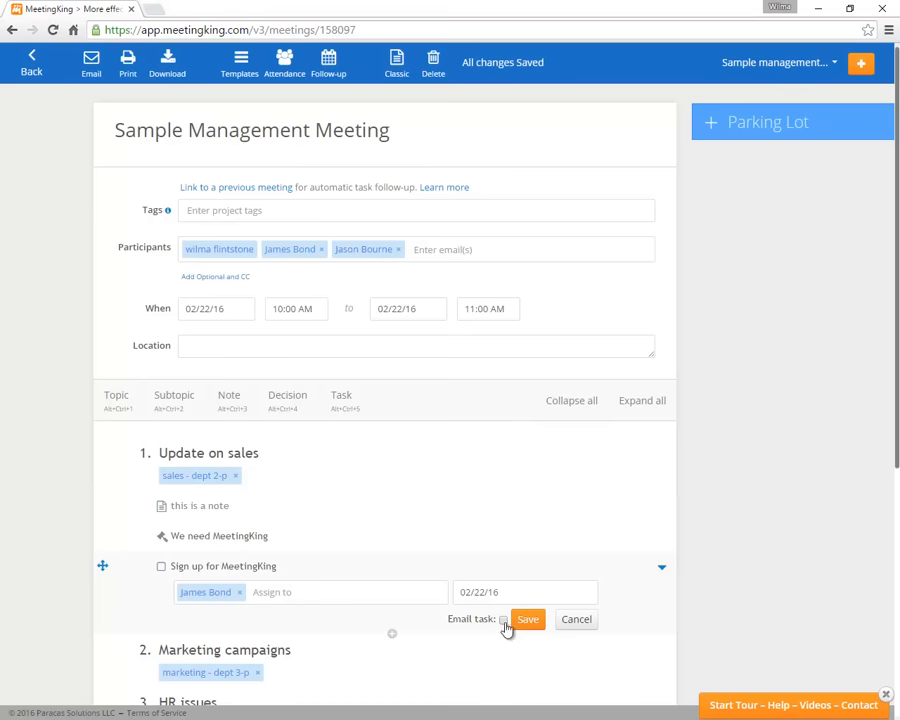
pyautogui.click(504, 620)
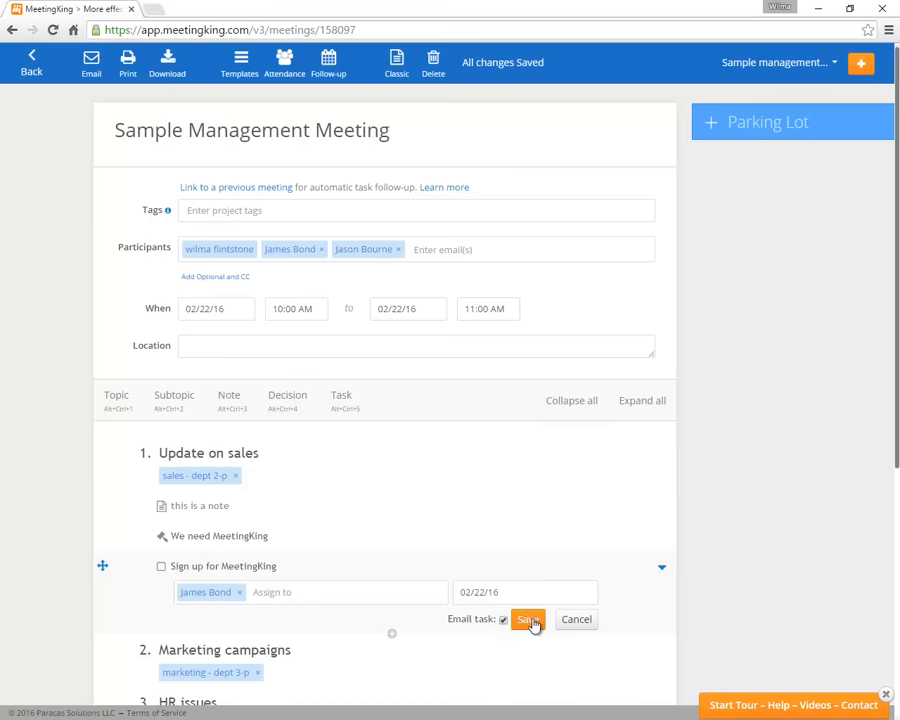
pyautogui.click(528, 620)
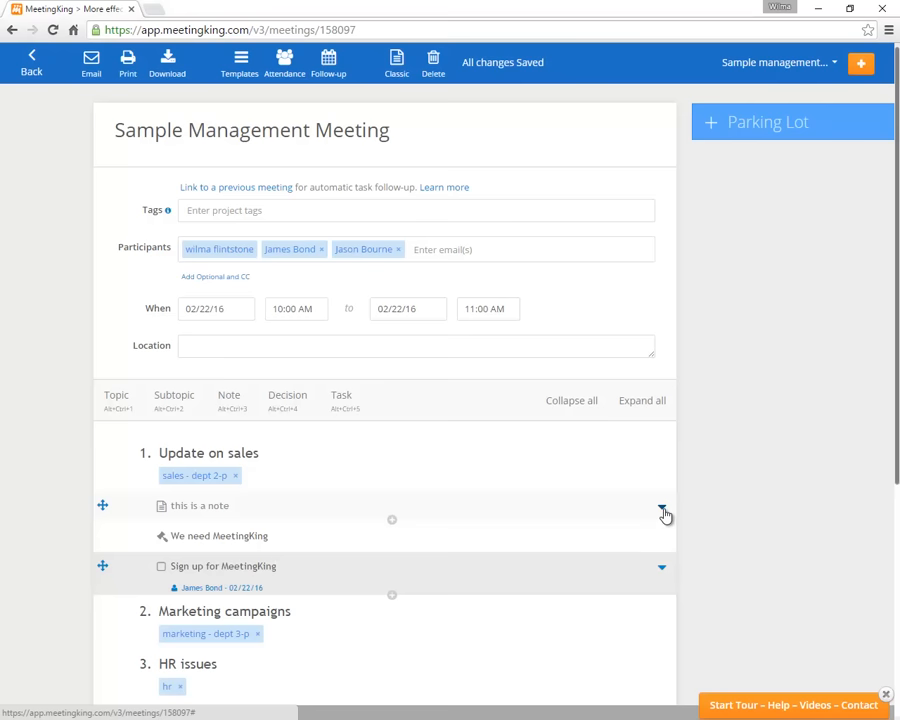
# - Attach shorter-meetings-more-beach-time-1.jpg to the 'this is a note' entry
pyautogui.click(662, 510)
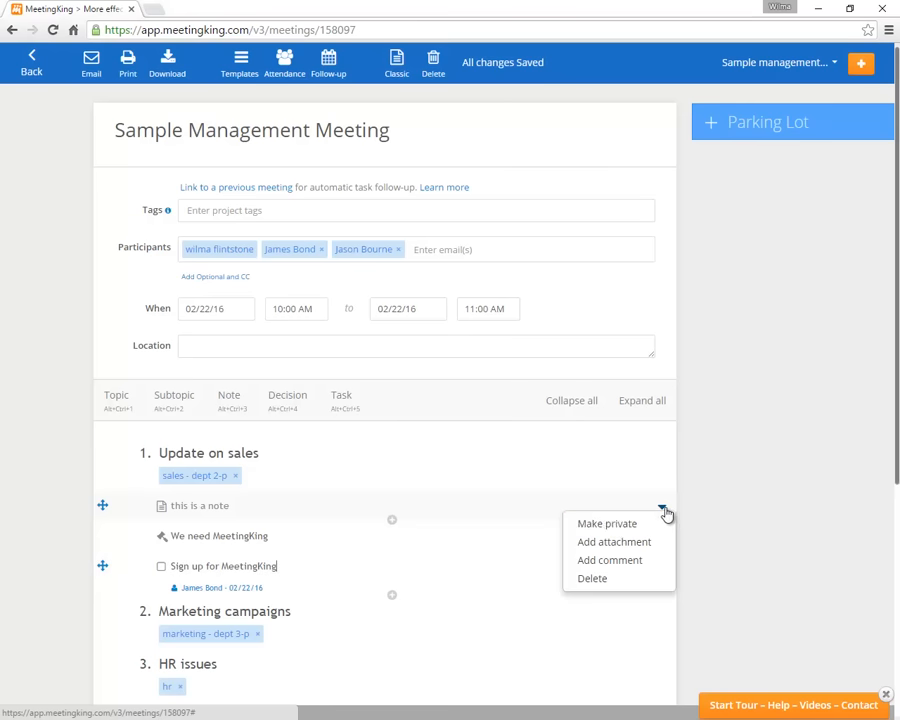
pyautogui.click(612, 540)
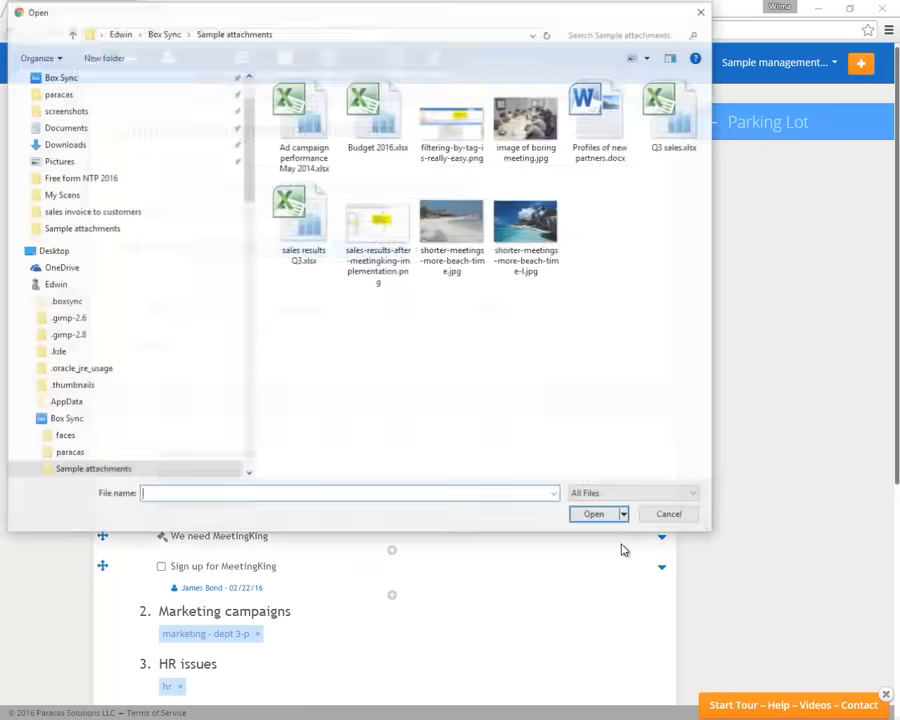
pyautogui.click(668, 512)
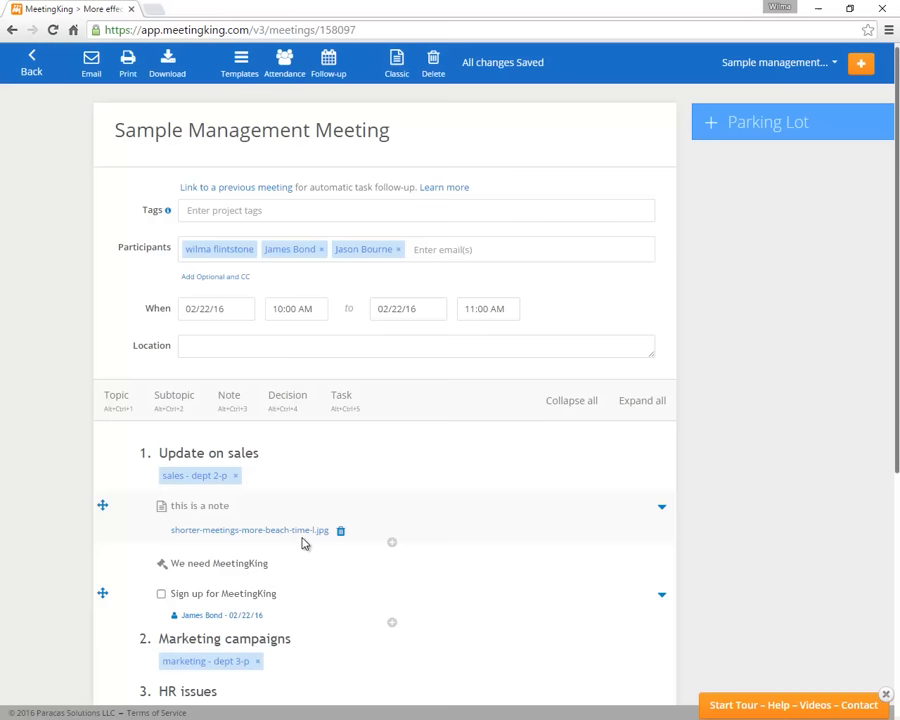
pyautogui.moveTo(172, 346)
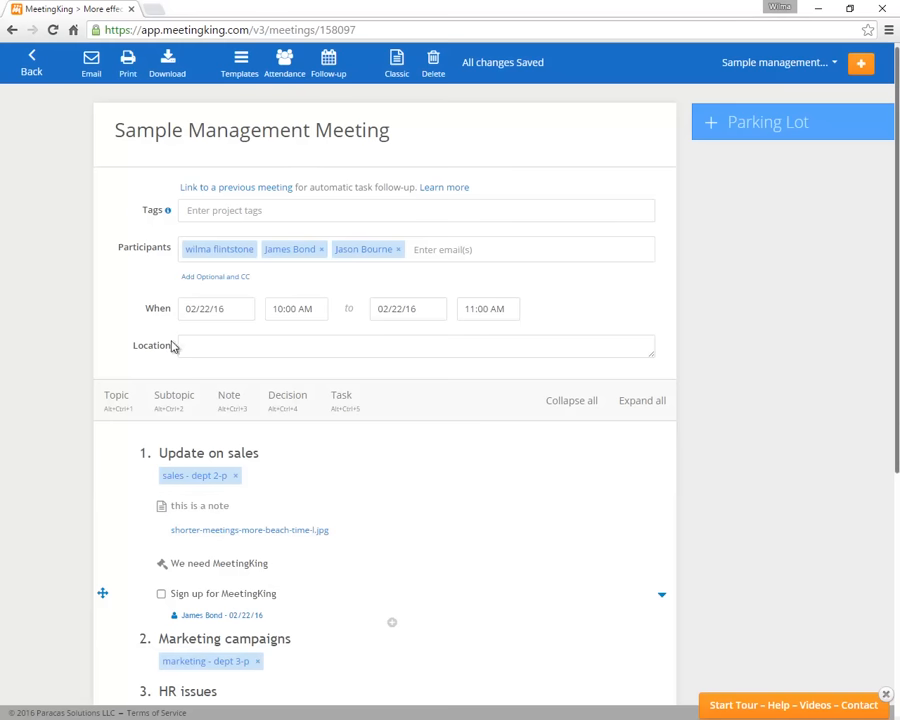
# - Send the meeting minutes by email to all three participants
pyautogui.click(92, 62)
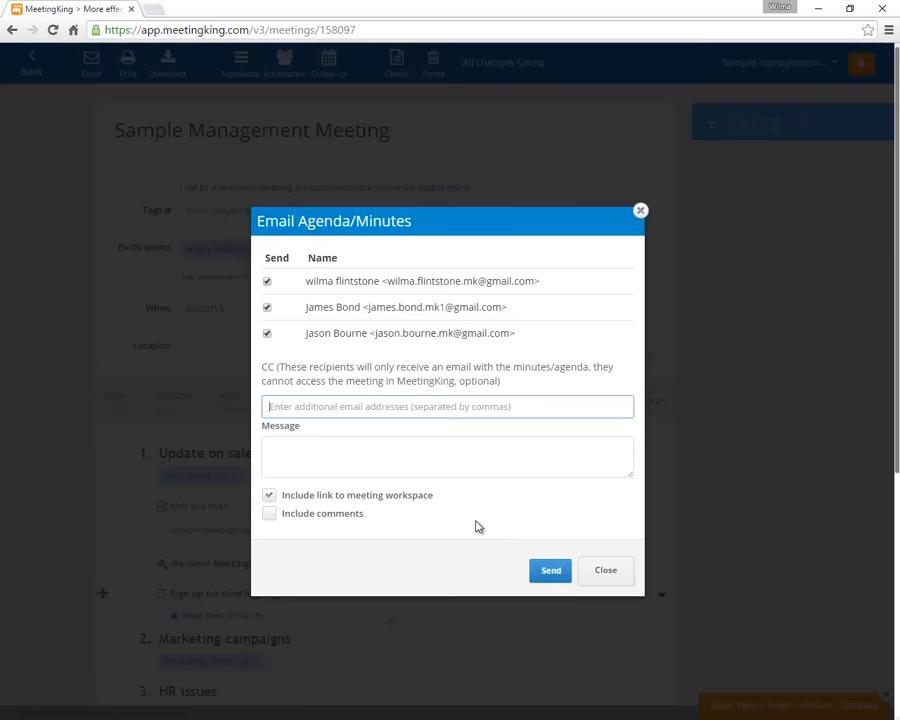
pyautogui.click(550, 570)
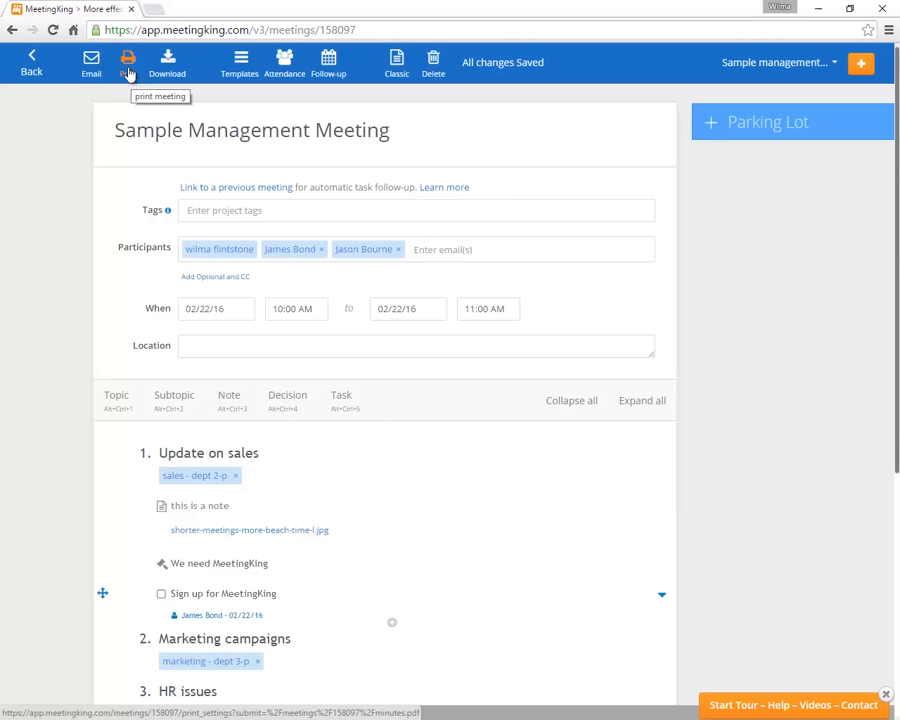
# - Produce the printable PDF minutes of the Sample Management Meeting with default options
pyautogui.click(128, 58)
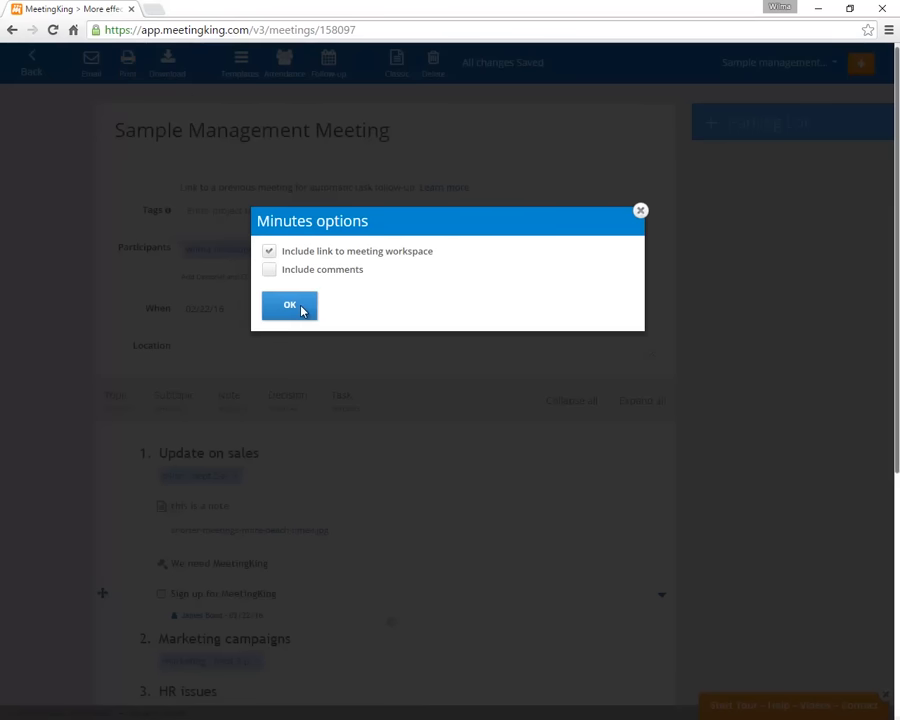
pyautogui.click(288, 304)
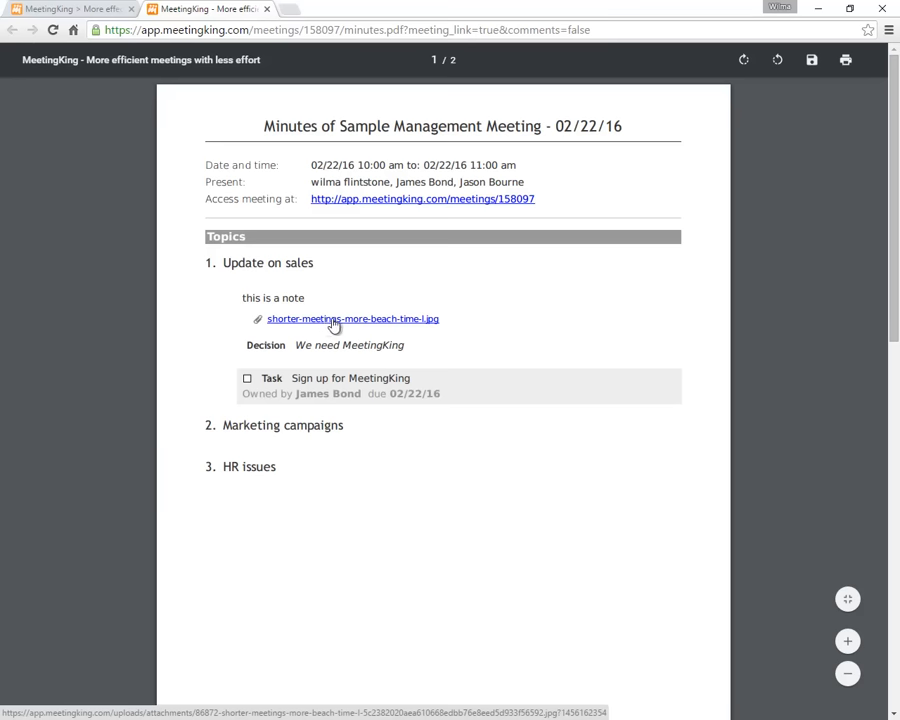
pyautogui.moveTo(338, 328)
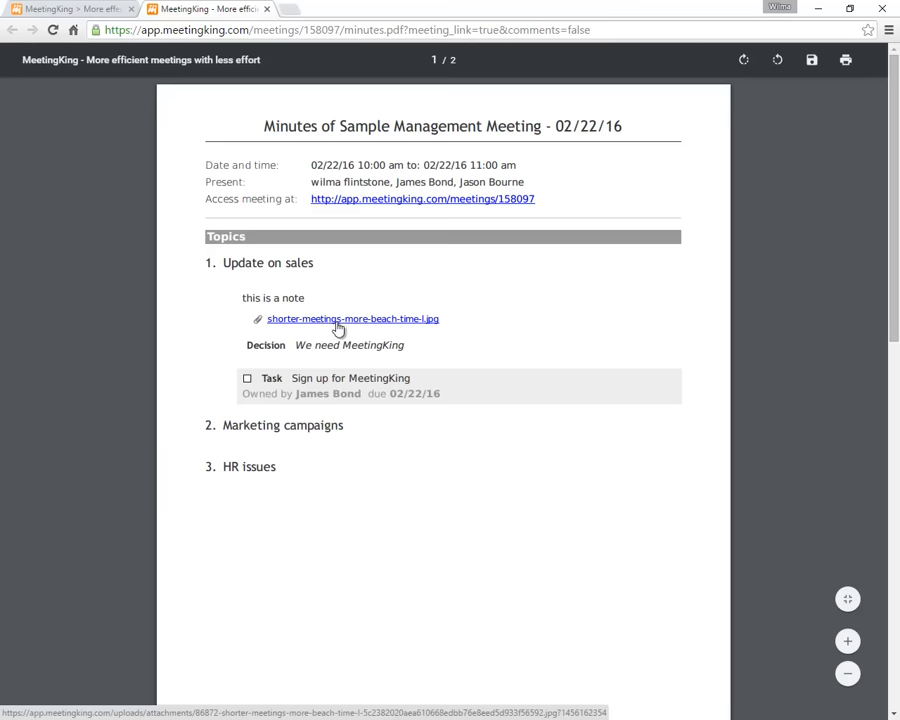